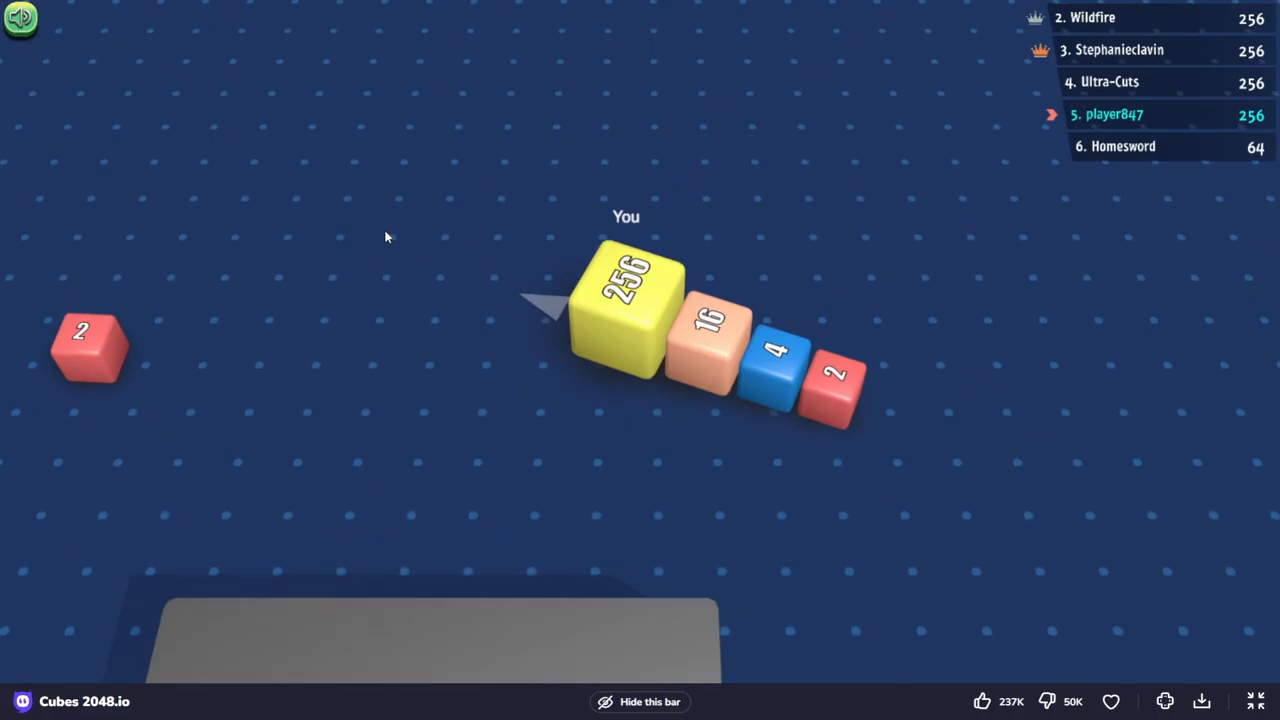
pyautogui.moveTo(945, 434)
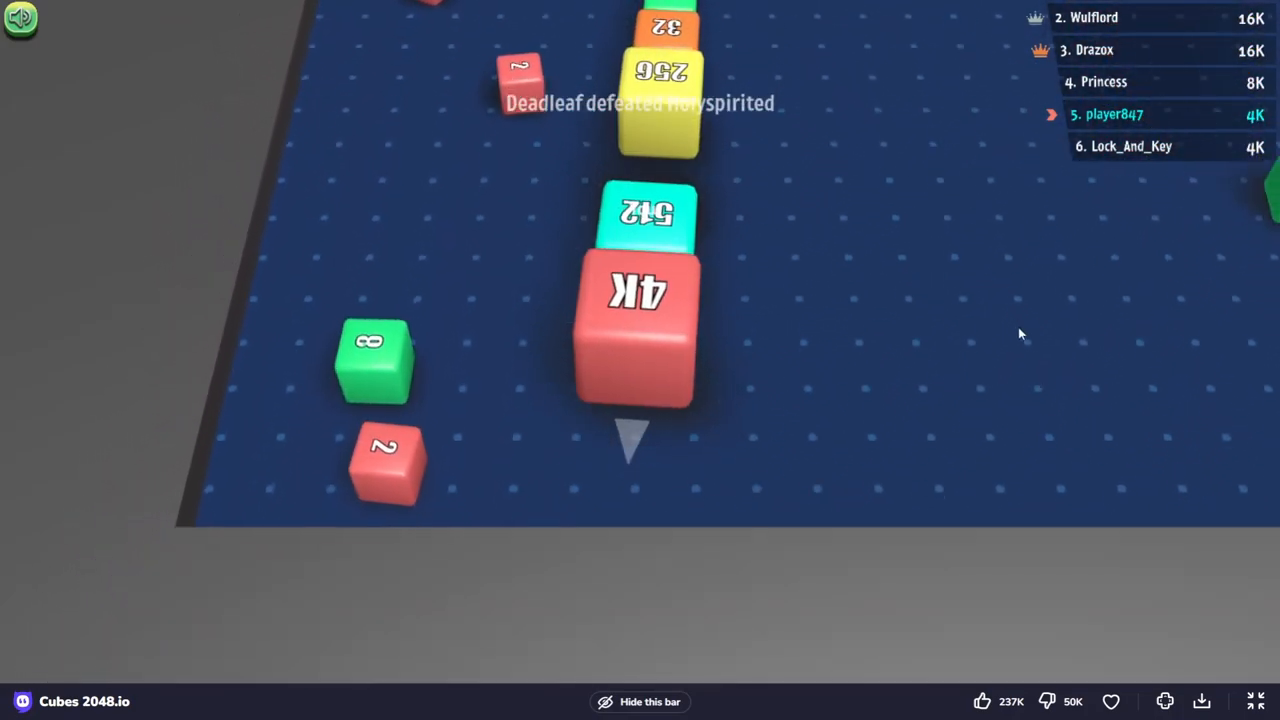
# - Exit full-screen so Cubes 2048.io plays inside its web page with the 4K head
pyautogui.click(1254, 701)
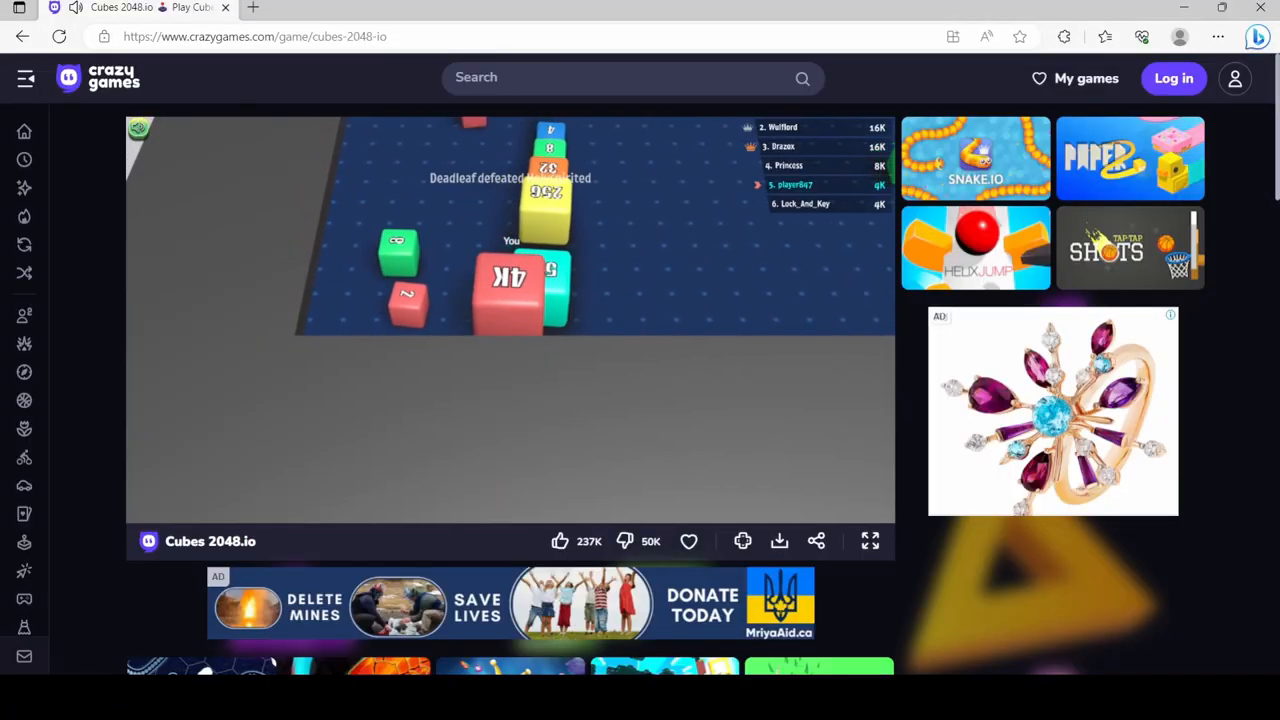